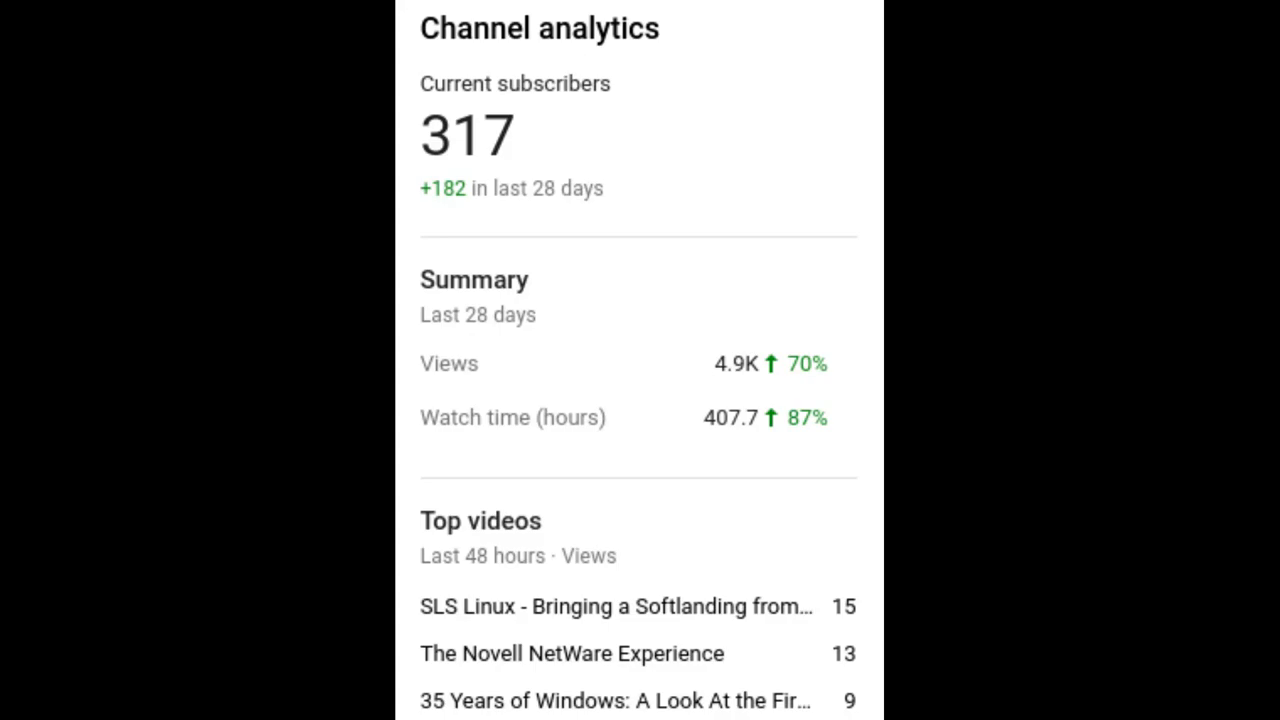
# Mount /dev/hda1 and the minix floppy /dev/fd0H1440 at /mnt2, then copy /zImage onto it
pyautogui.click(616, 606)
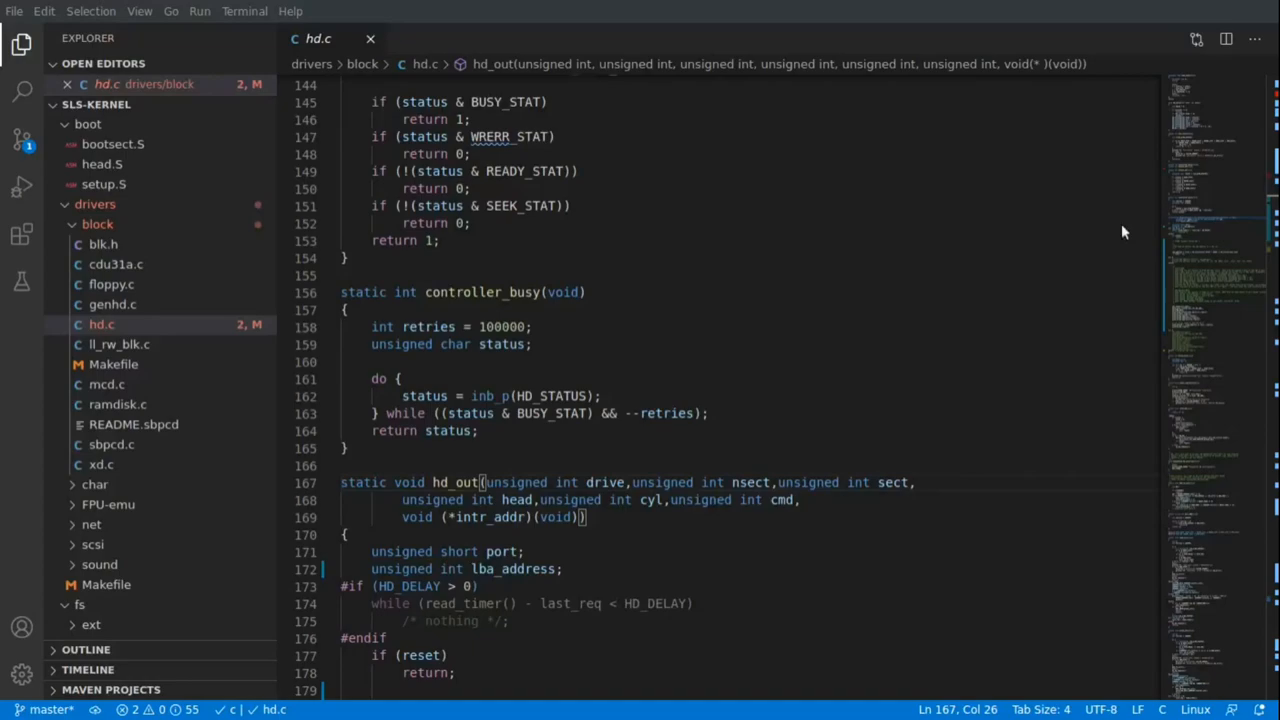
pyautogui.scroll(-3)
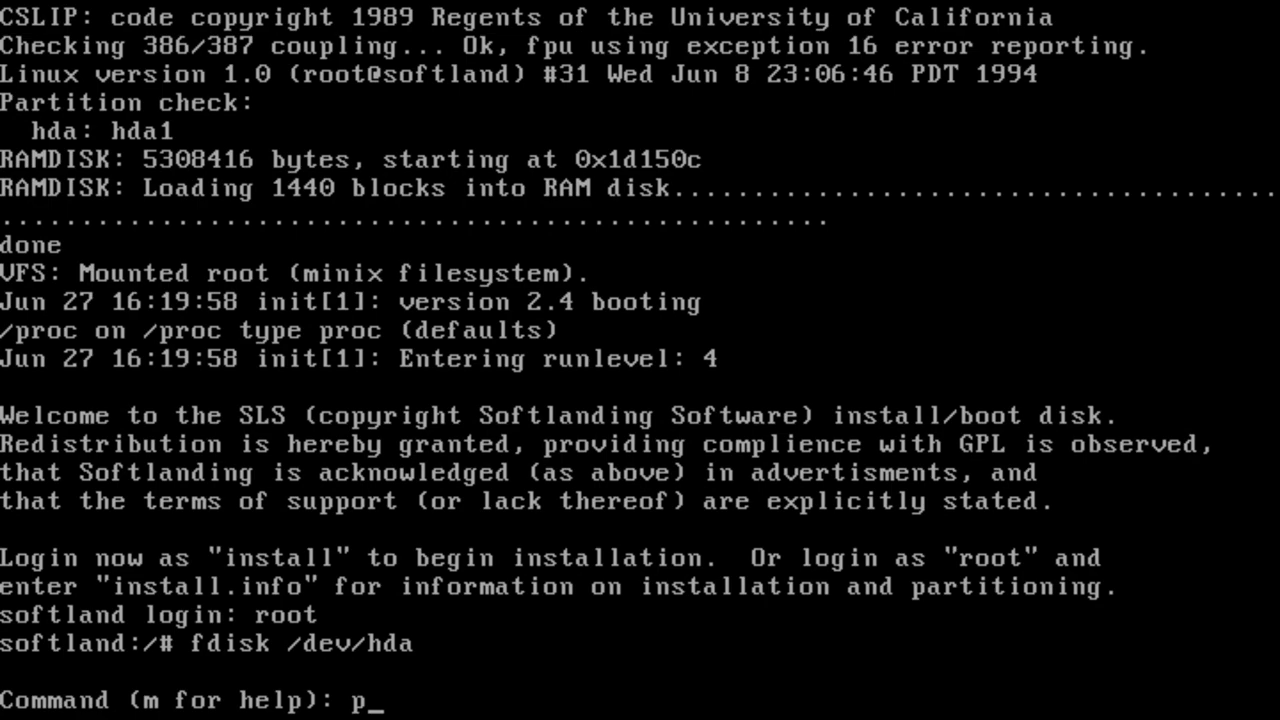
pyautogui.write('mount /dev/hda1 /m')
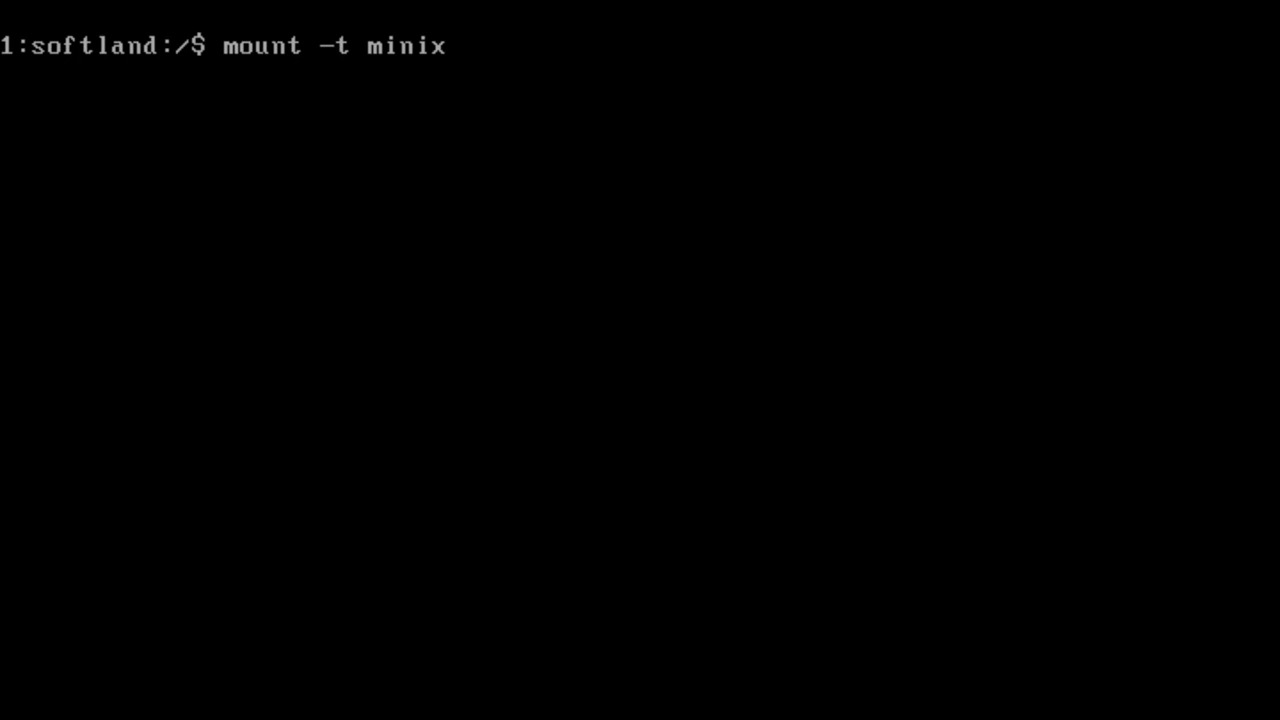
pyautogui.write('/dev/fd0H1440 /mnt2')
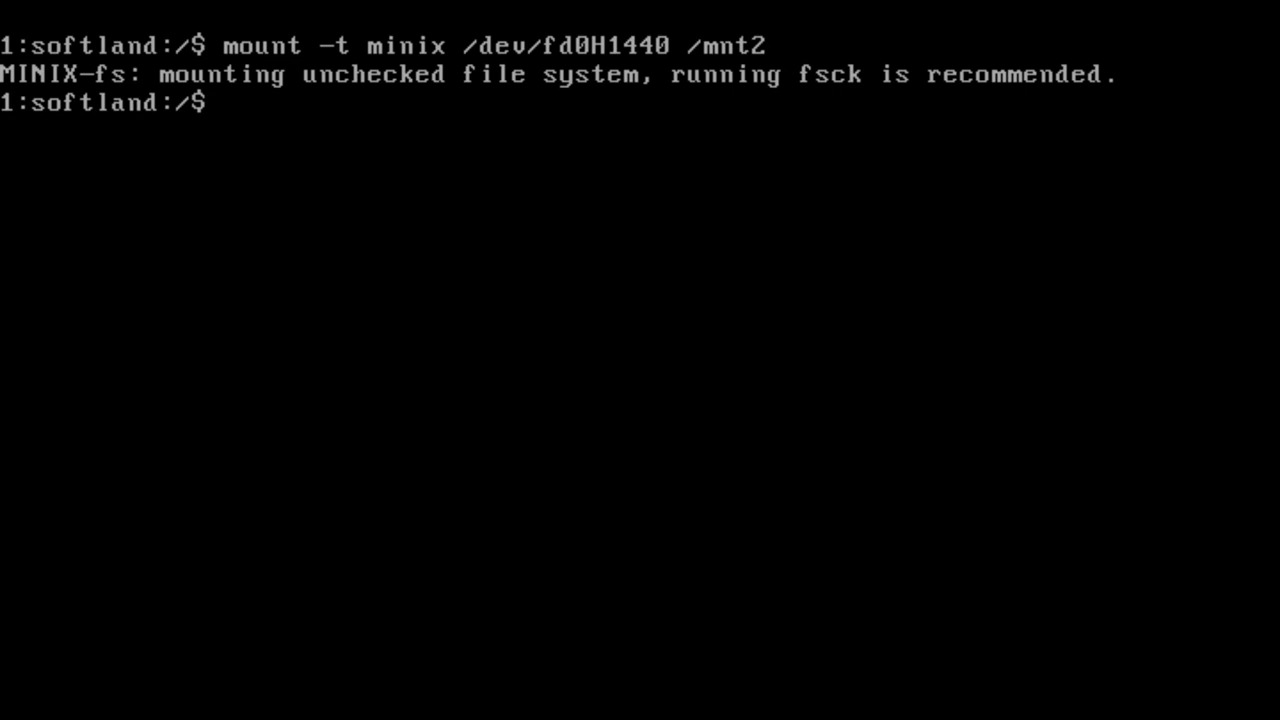
pyautogui.write('cp /zImage')
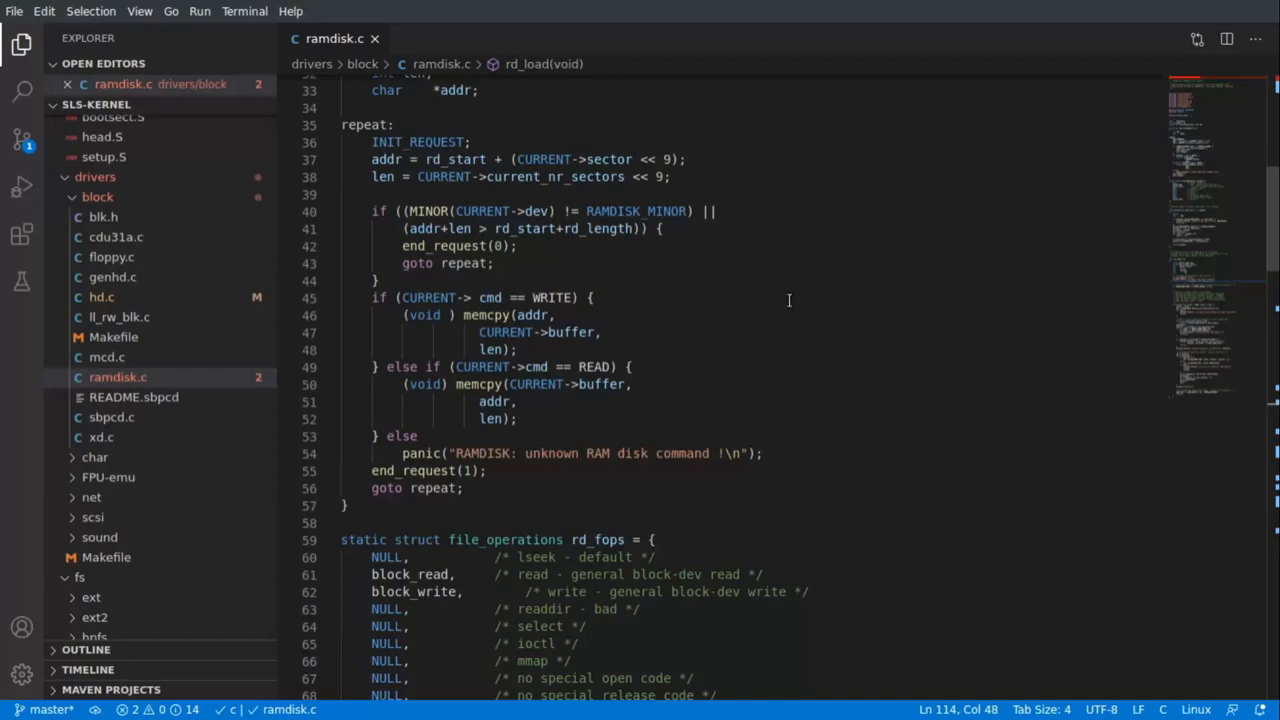
# Review rd_load in ramdisk.c, then open init/main.c at start_kernel
pyautogui.scroll(-3)
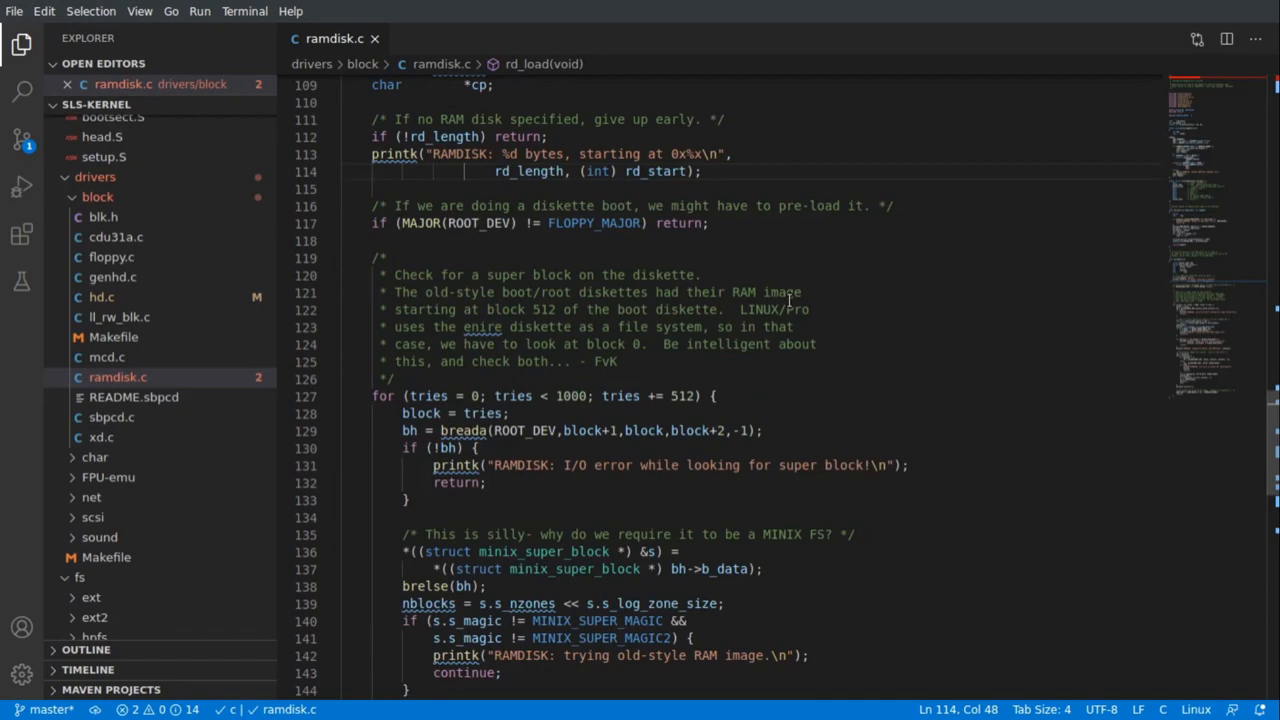
pyautogui.scroll(-3)
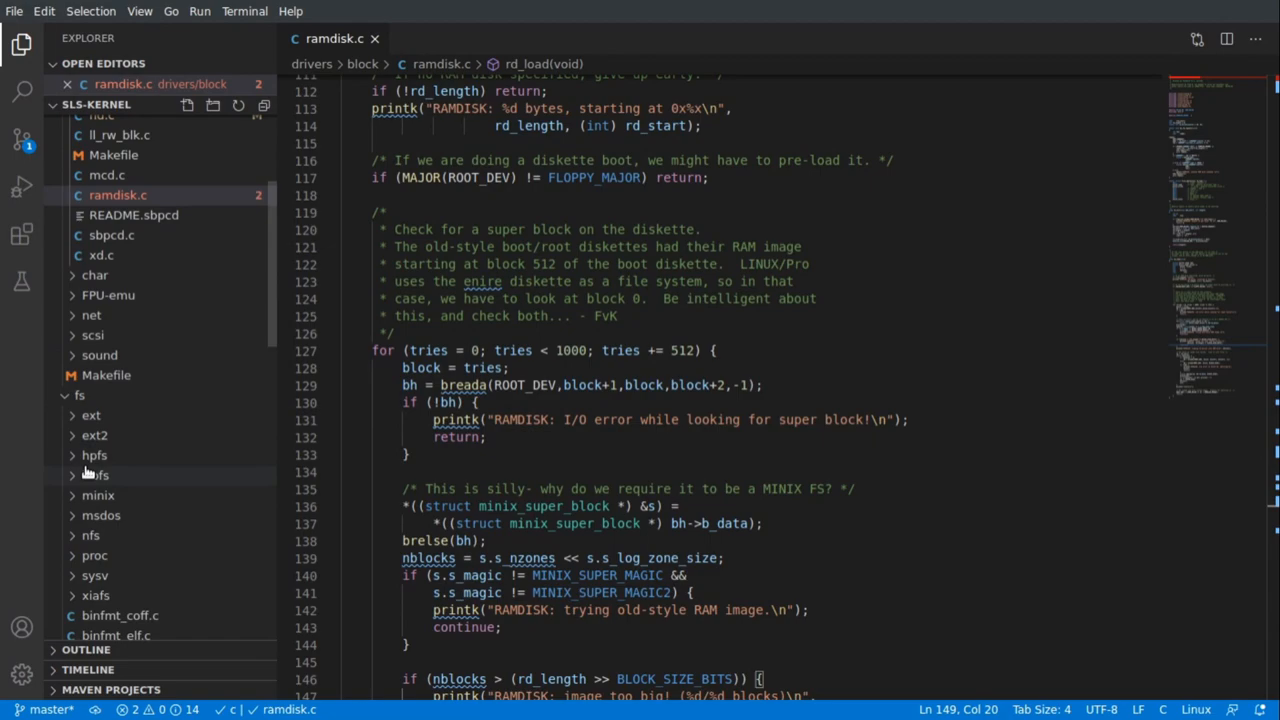
pyautogui.click(101, 457)
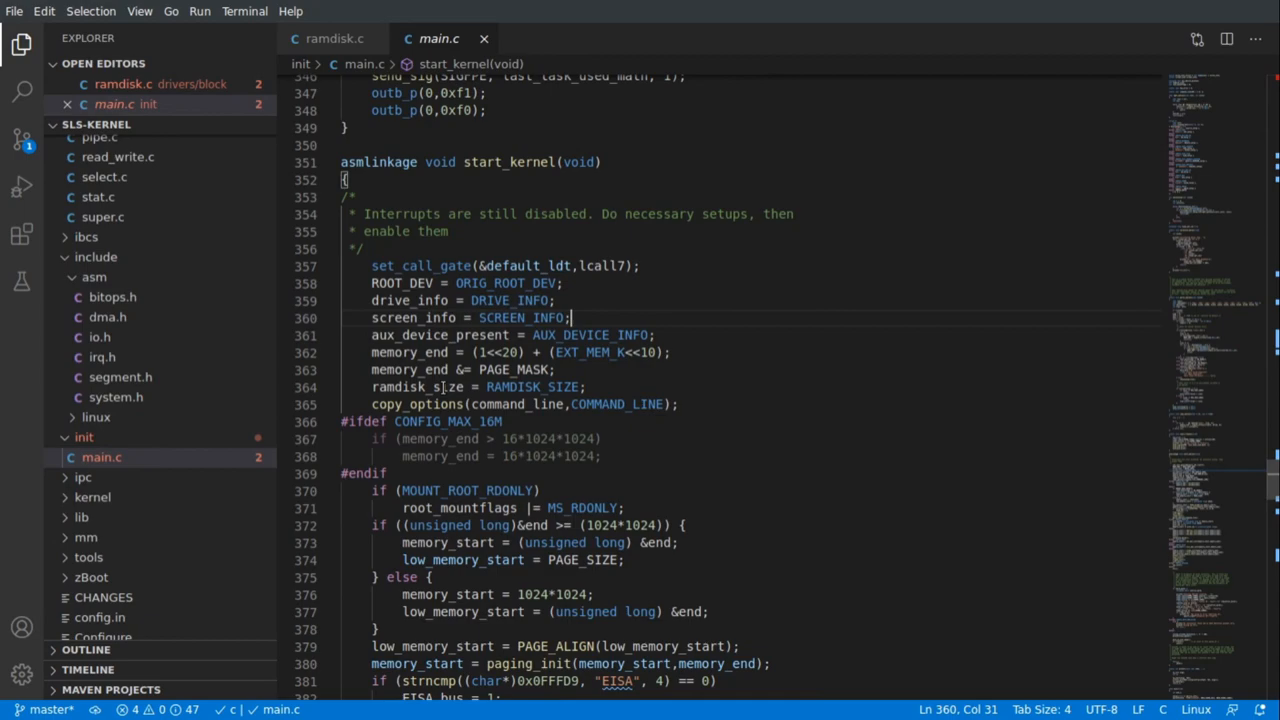
pyautogui.tripleClick(477, 387)
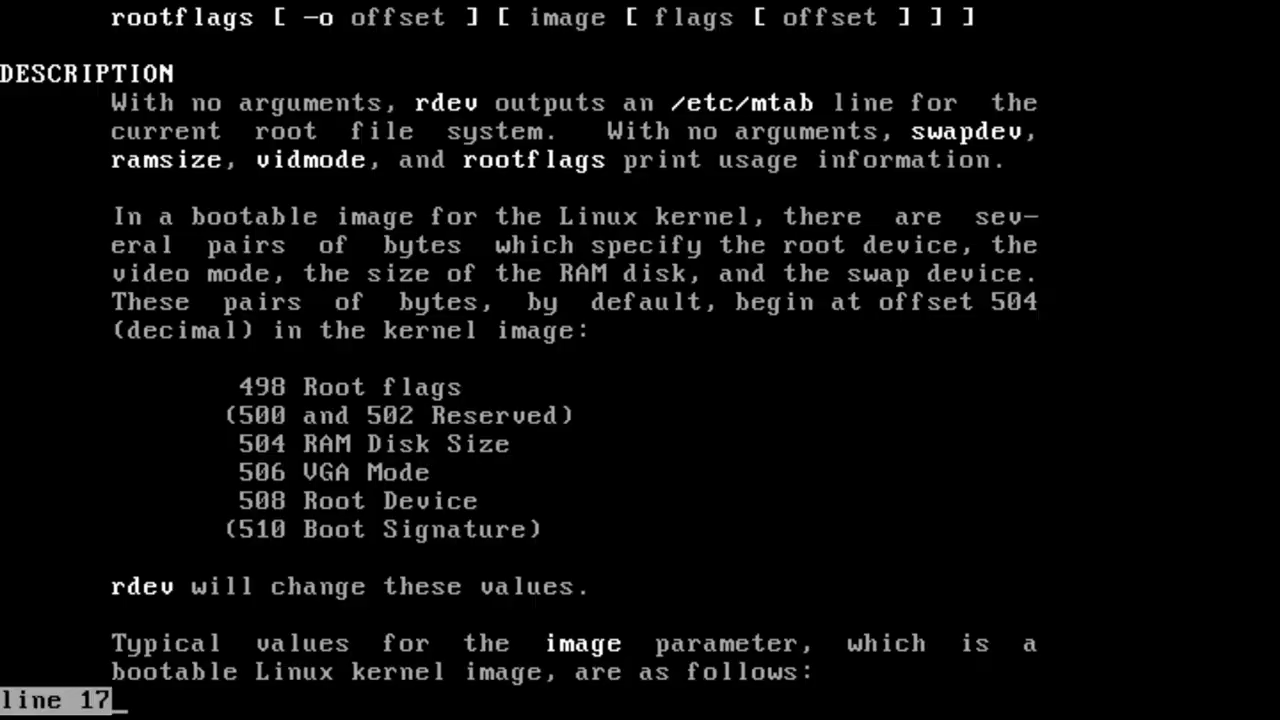
# Page through the rdev manual page to (END), noting rdev still sets the RAM disk size
pyautogui.press('G')
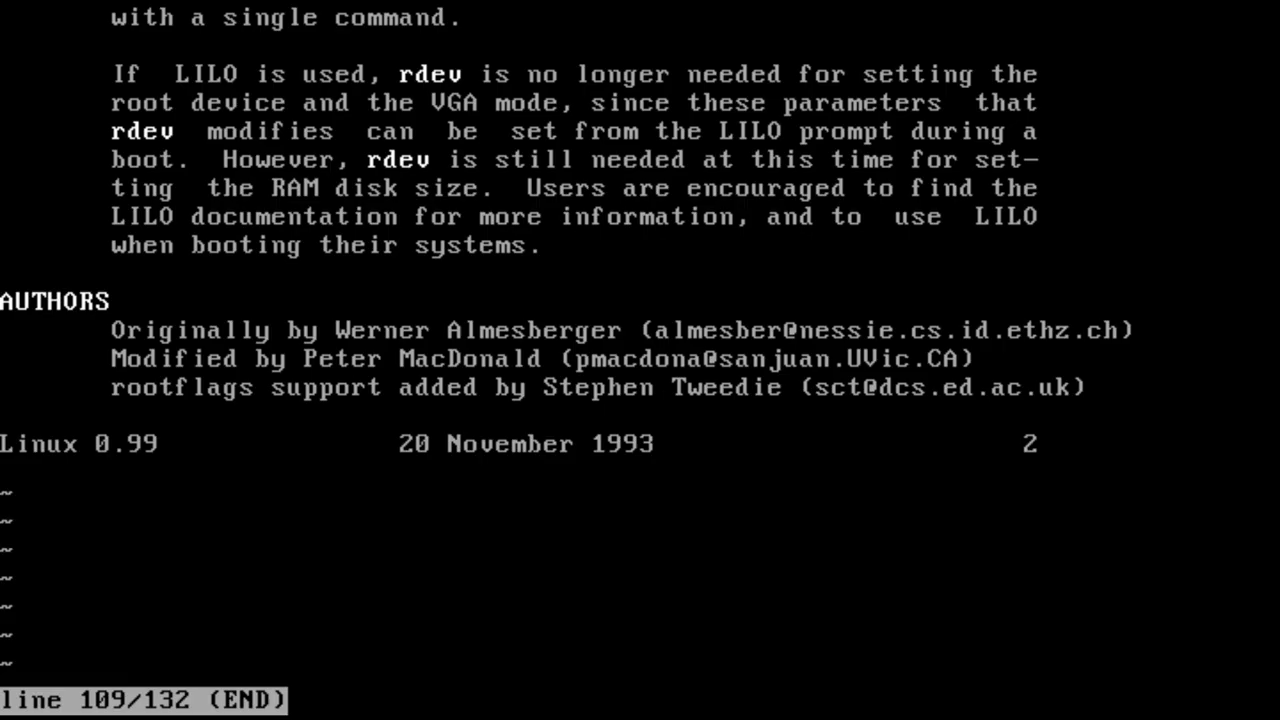